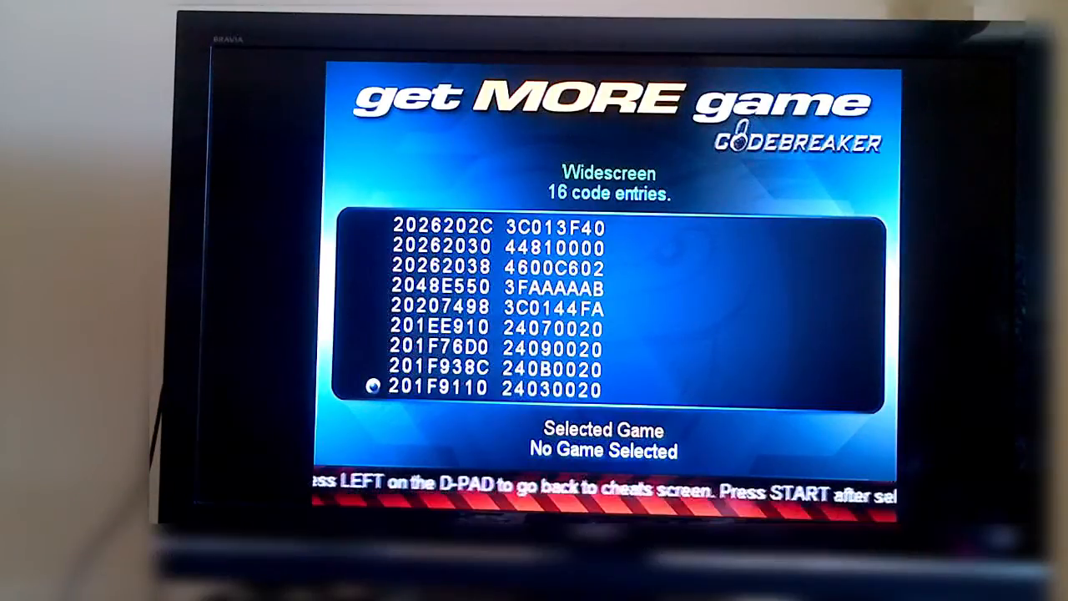
# Save the 16-entry Widescreen code to the Kingdom Hearts cheat list
pyautogui.press('start')
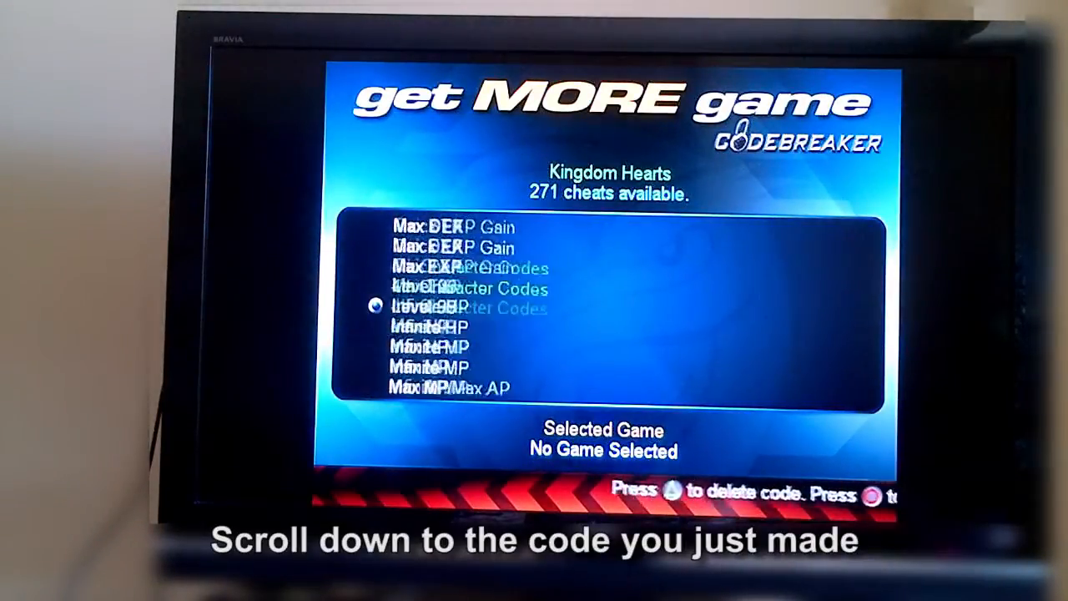
# Scroll the 271-cheat Kingdom Hearts list past the Emblem Piece entries toward Widescreen
pyautogui.scroll(-3)
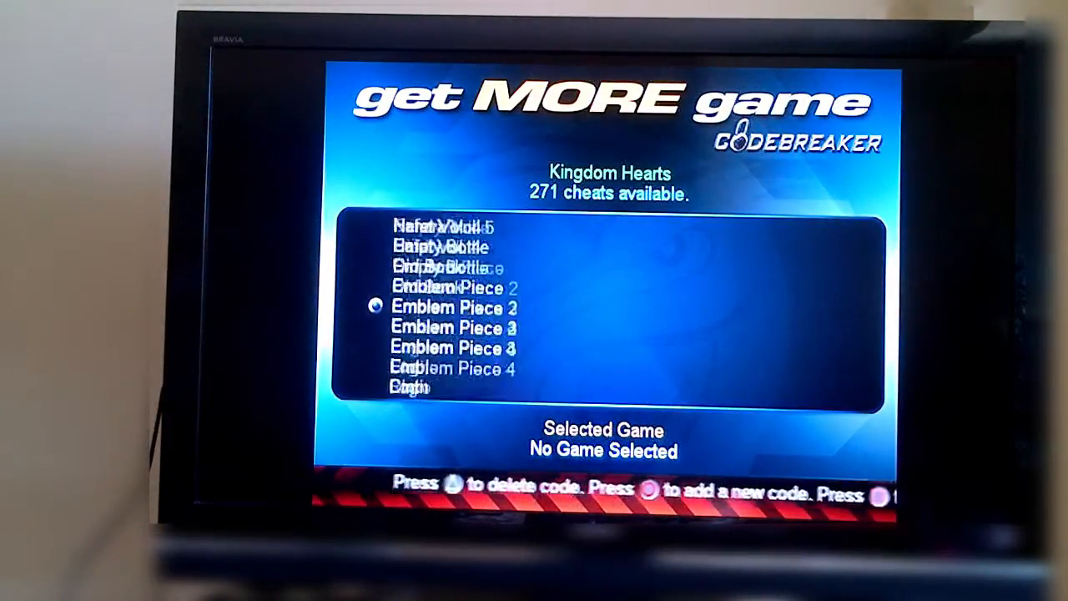